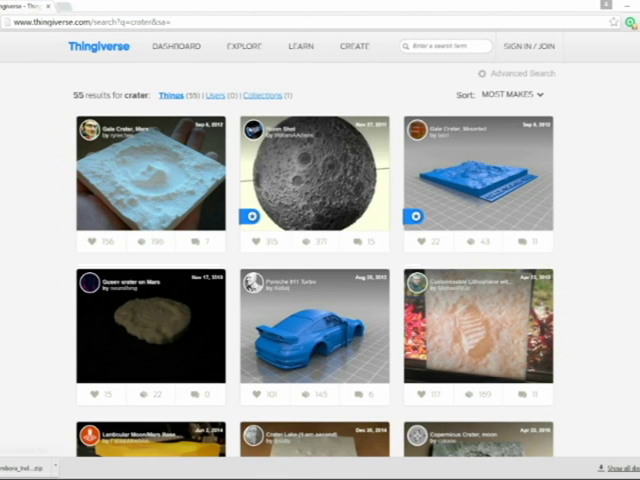
mouse_move(145, 185)
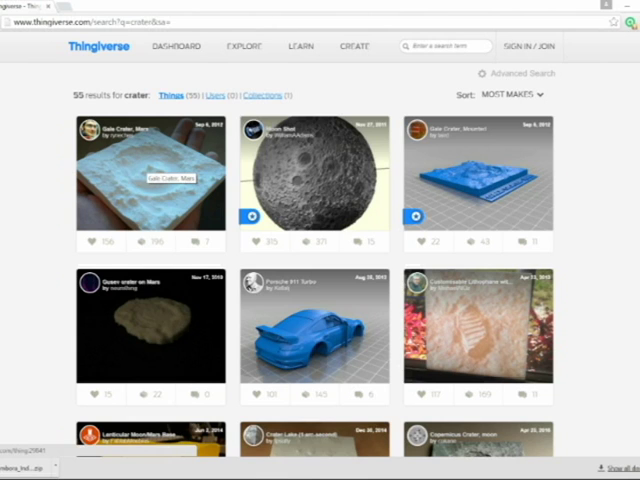
Browse the crater results to the Meteor Crater, AZ page, then start searching 'tambora'
scroll("down", 3)
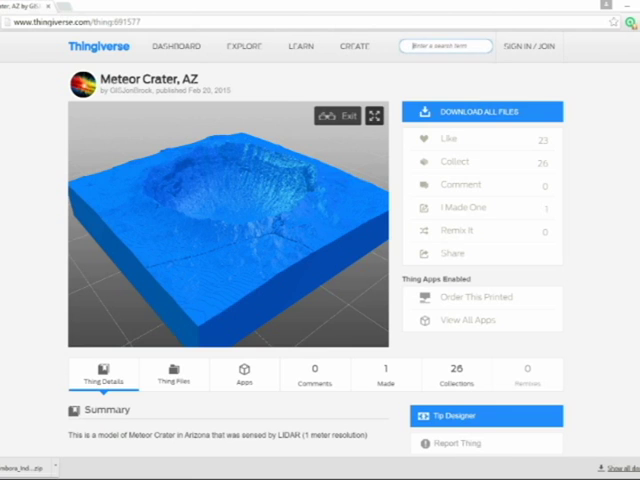
type("tambora")
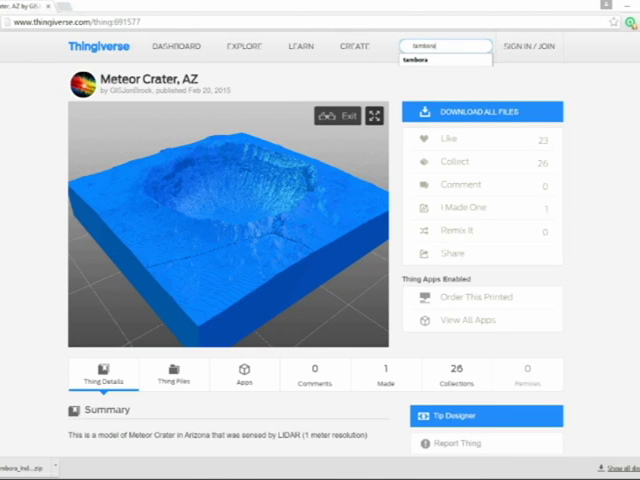
Search 'tambora', open Mount Tambora, Indonesia, and download all its files
key("Enter")
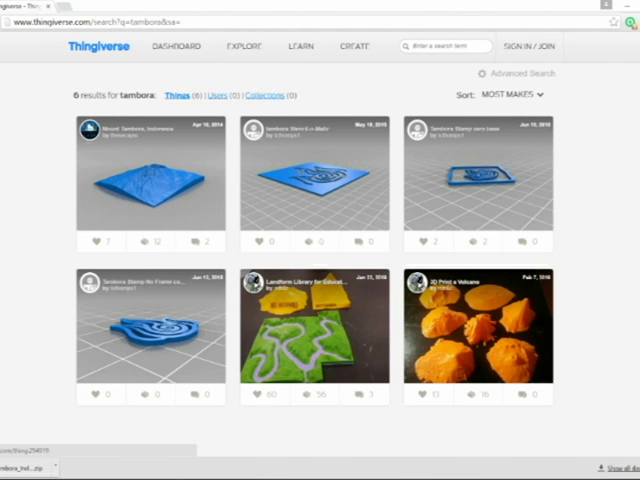
left_click(150, 180)
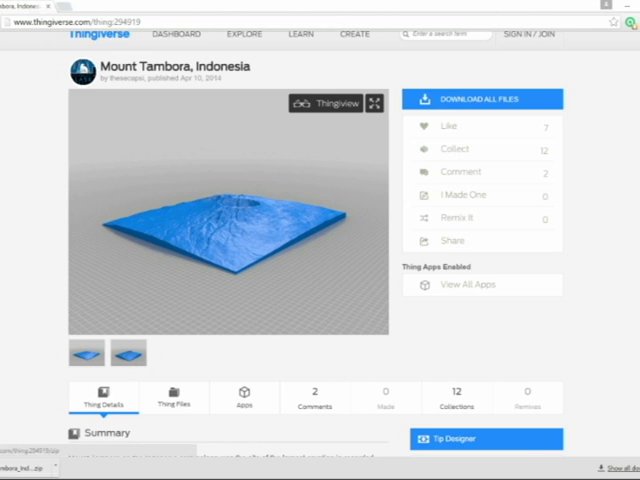
left_click(482, 98)
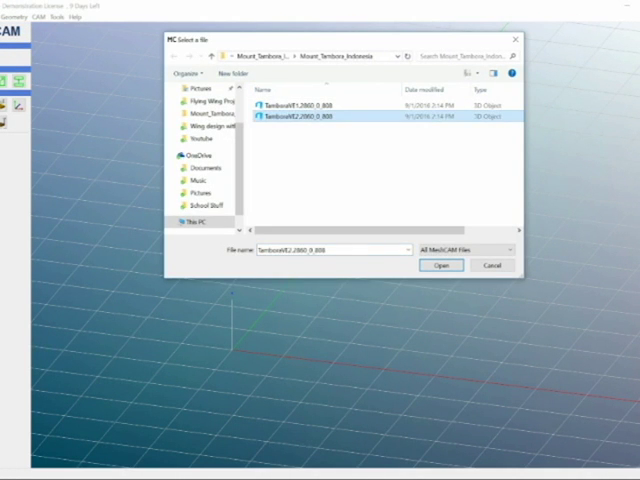
Open the TamboraV2 STL file with units set to MM
left_click(440, 265)
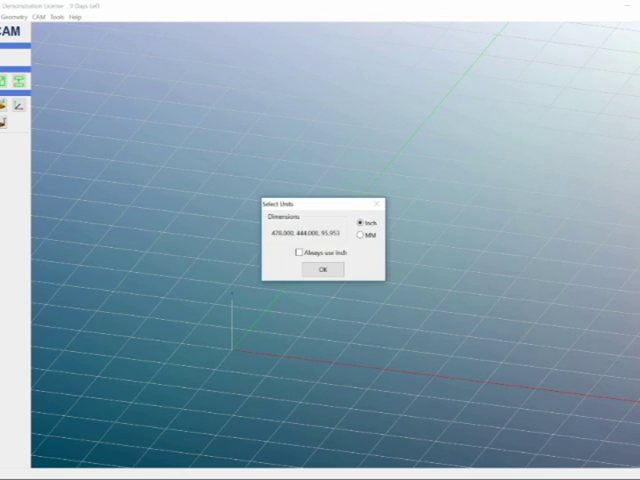
left_click(355, 236)
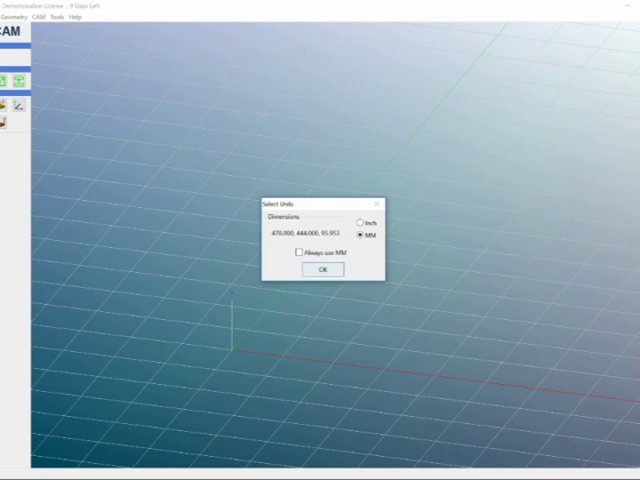
left_click(320, 270)
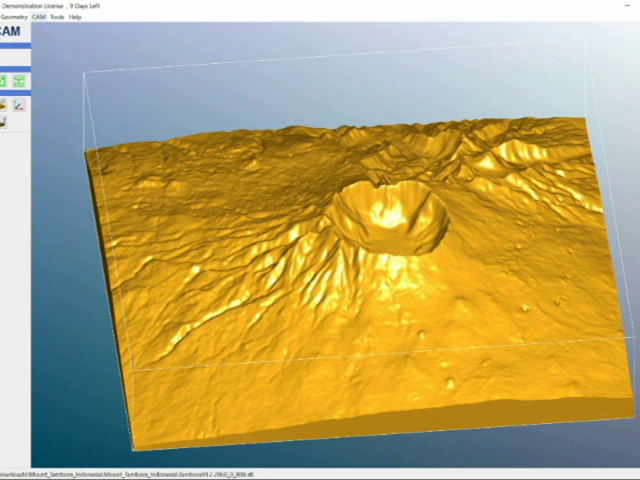
Apply a uniform 0.2 scale to the Tambora terrain model
left_click(38, 15)
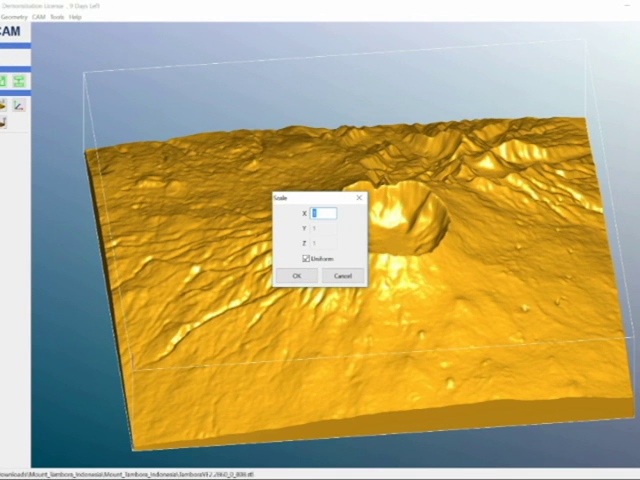
type("2")
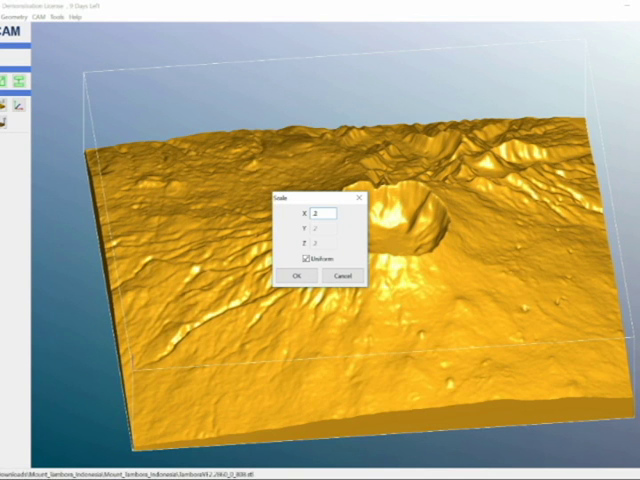
left_click(297, 275)
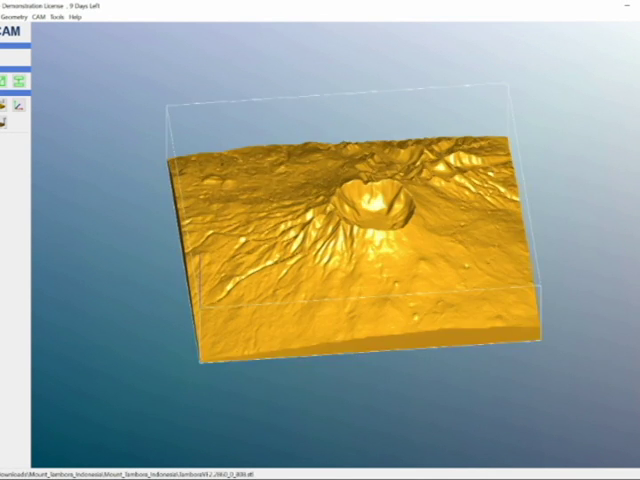
left_click(36, 17)
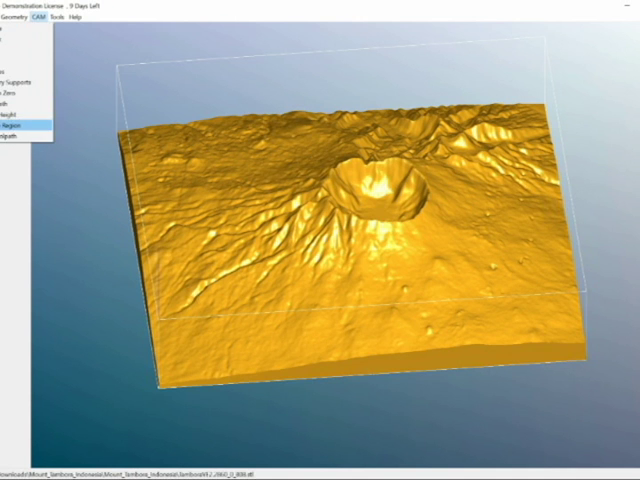
Define a centred stock of about 3.76 × 3.50 × 0.76 inches
left_click(12, 123)
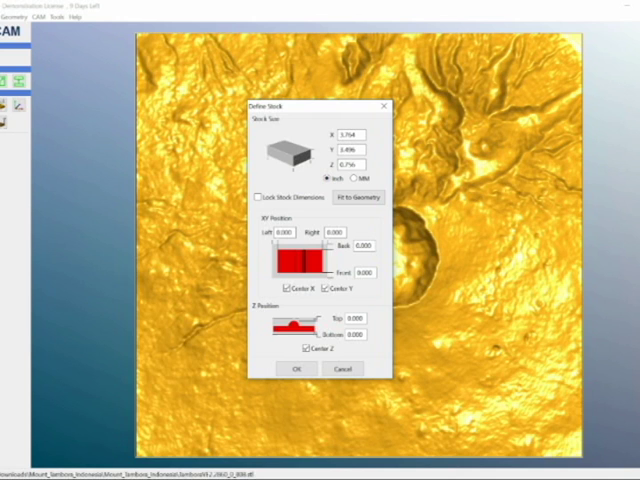
left_click(293, 369)
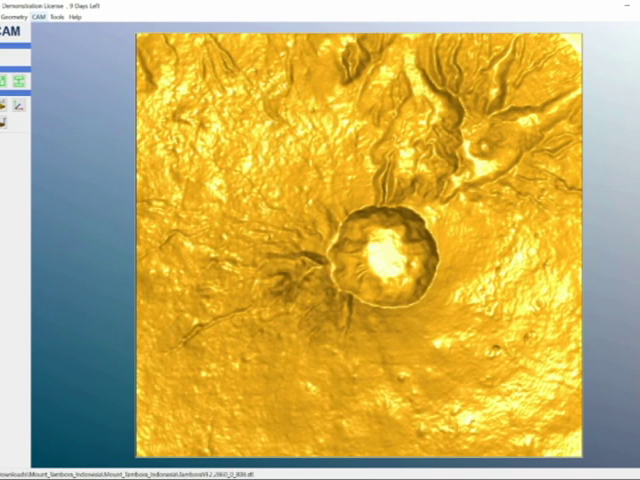
left_click(39, 17)
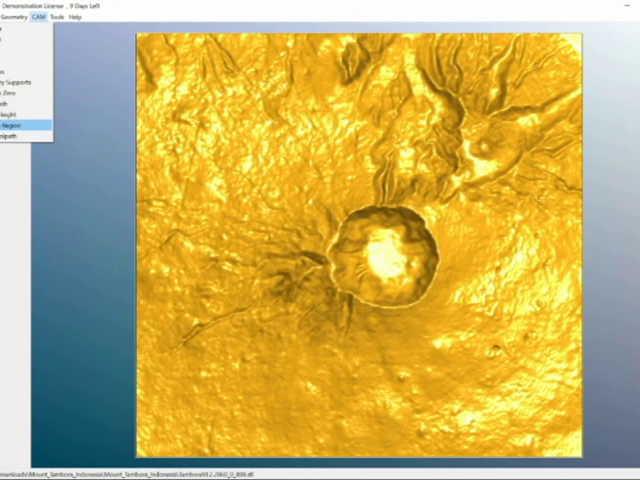
Calculate roughing and parallel finish toolpaths with feedrate 300 and 0 stock to leave
left_click(16, 130)
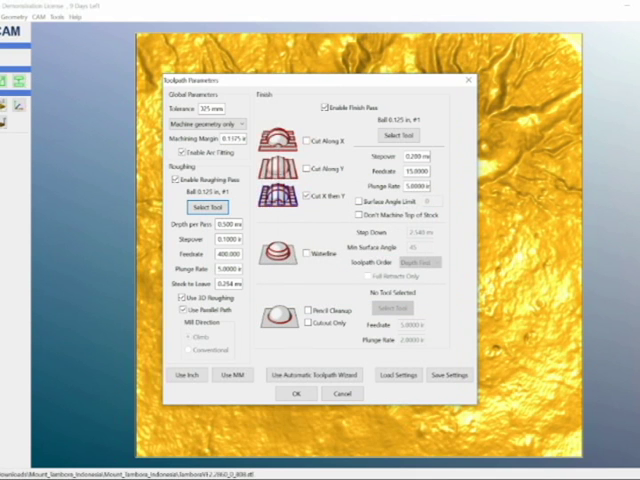
left_click(203, 225)
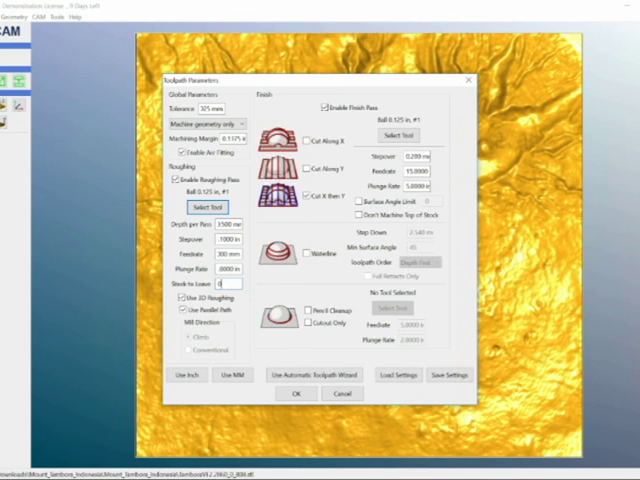
left_click(206, 206)
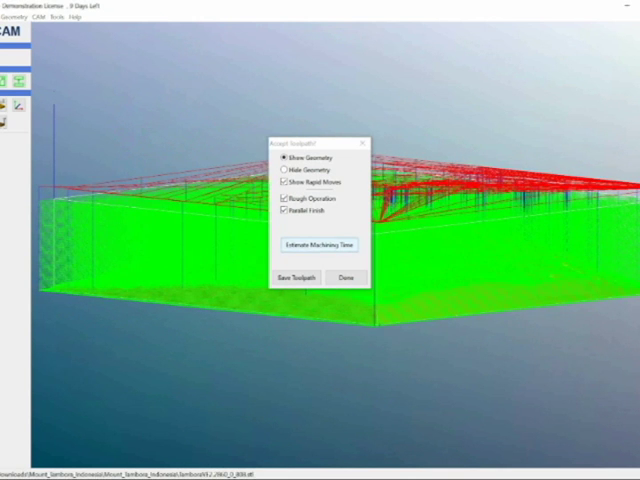
Estimate machining time with both passes (587.5 min) and roughing only (311.2 min)
left_click(317, 245)
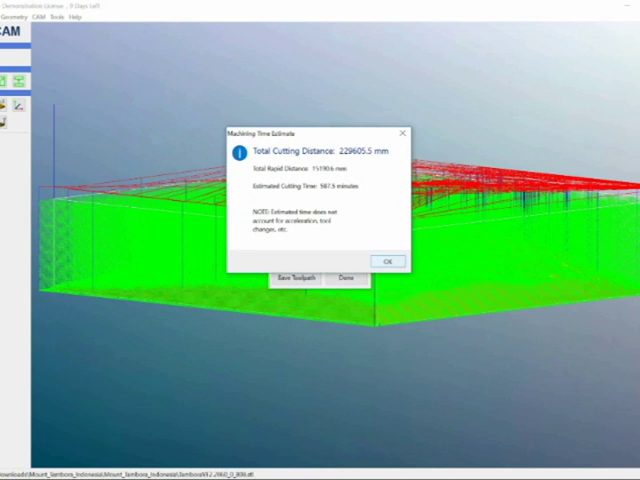
left_click(388, 261)
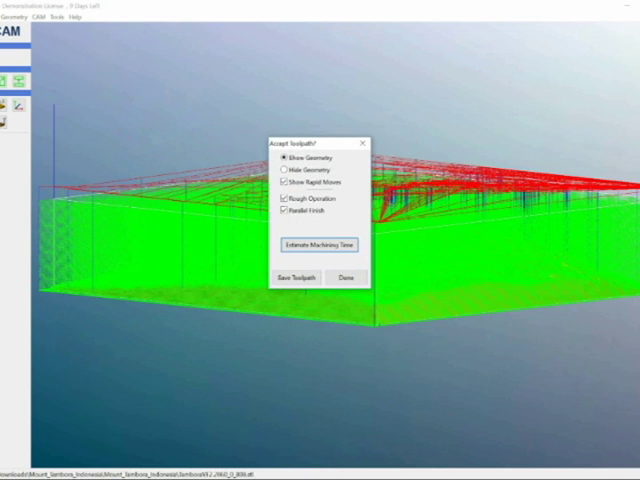
left_click(282, 211)
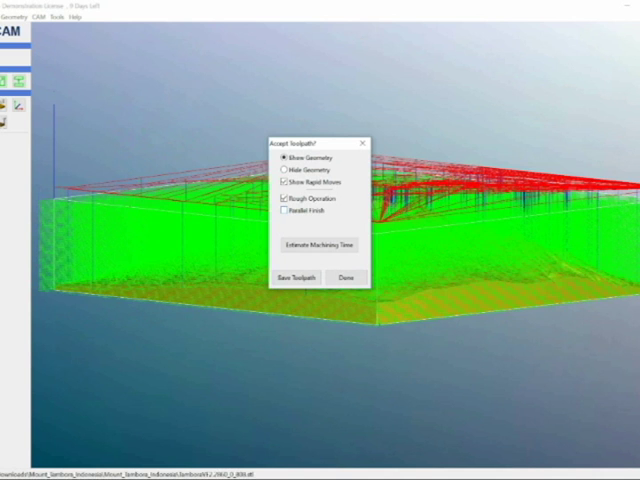
left_click(316, 245)
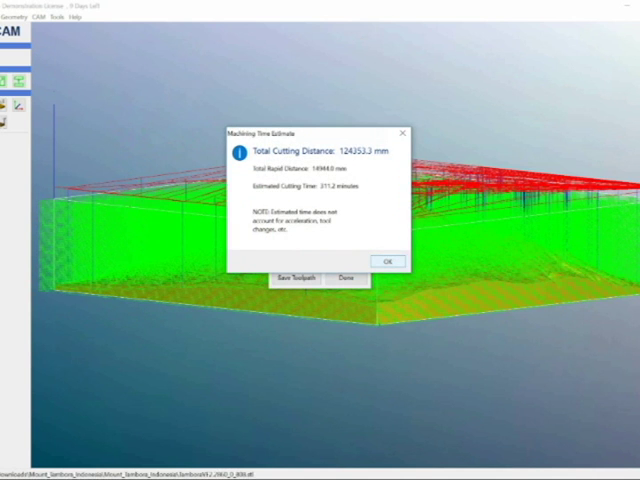
left_click(388, 262)
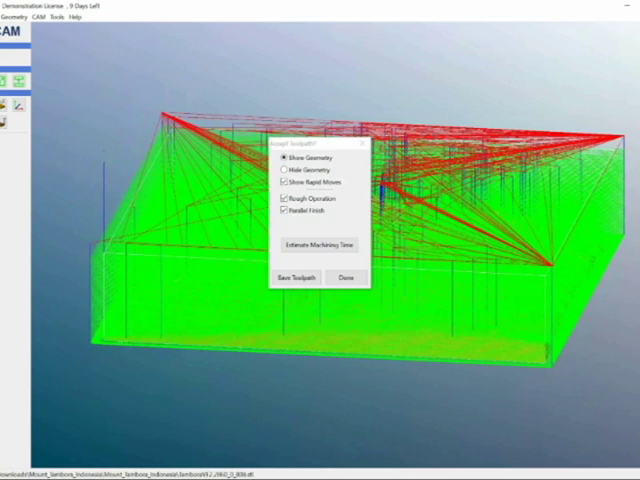
left_click(296, 277)
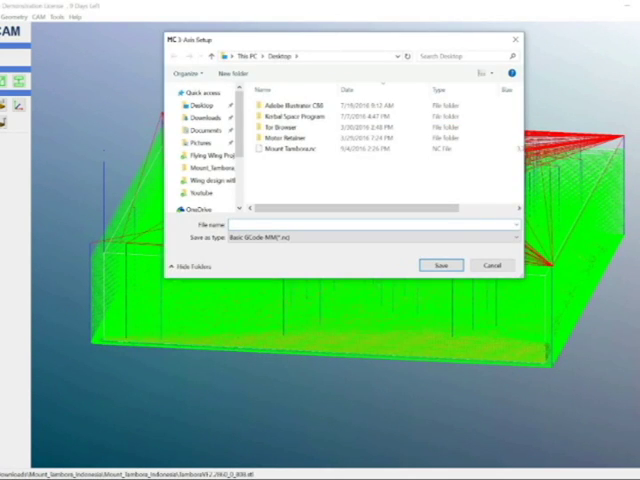
Save the toolpath as the 'mountain' Basic GCode-MM .nc file
type("mountin")
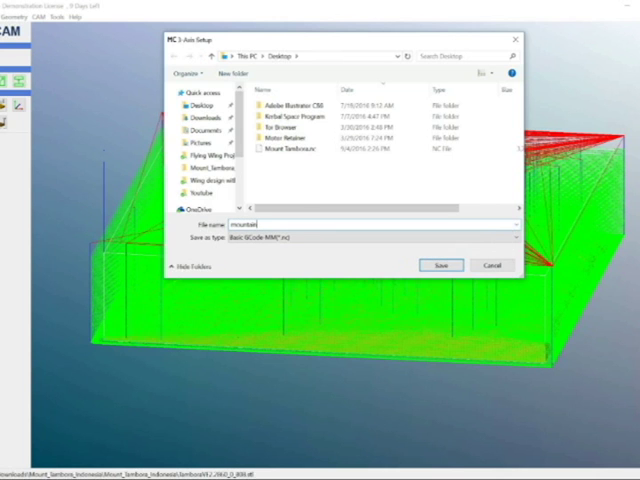
left_click(440, 264)
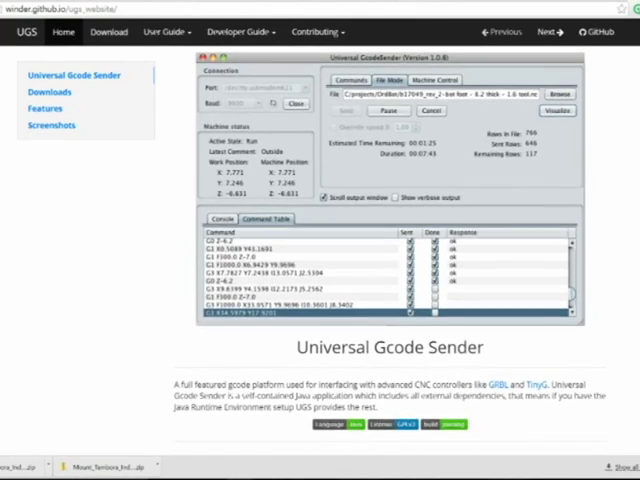
Scroll the Universal Gcode Sender home page and go to Download
scroll("down", 3)
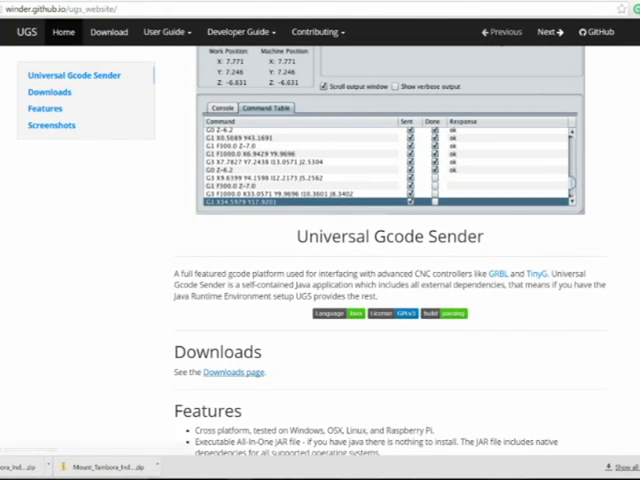
left_click(108, 32)
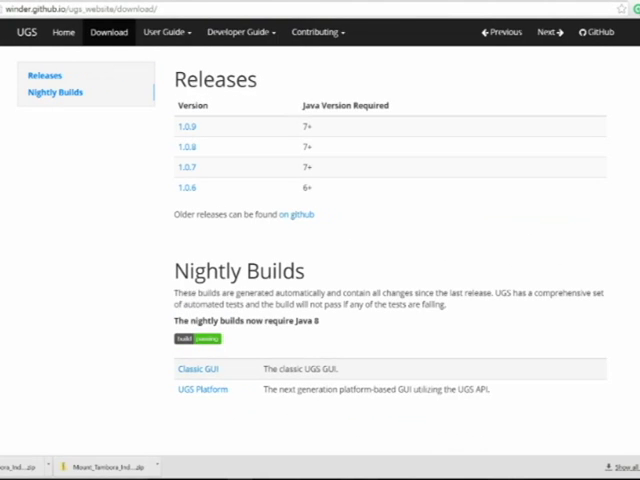